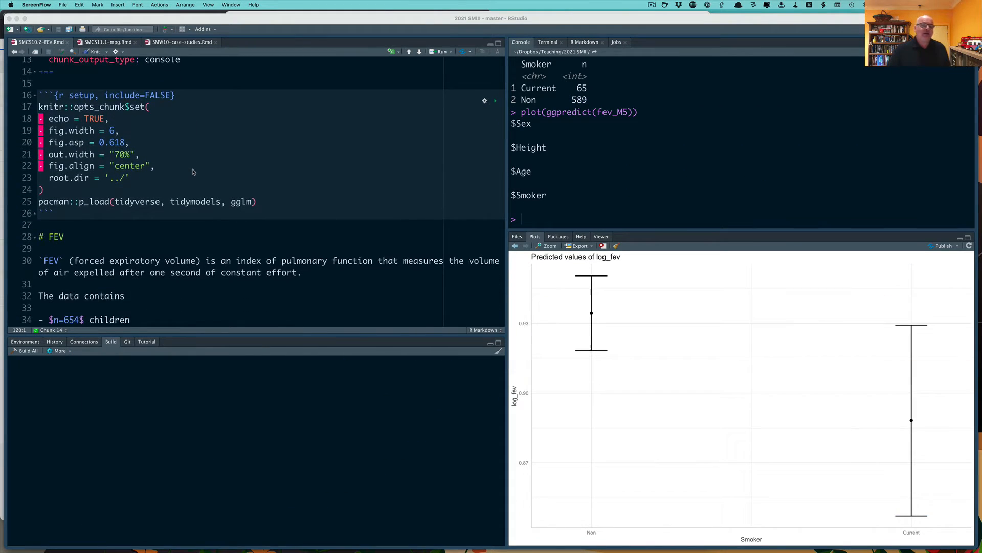
Run the read_csv chunk to load the FEV data, then its skim summary and orange FEV histogram.
{"action": "scroll", "scroll_direction": "down", "scroll_amount": 3}
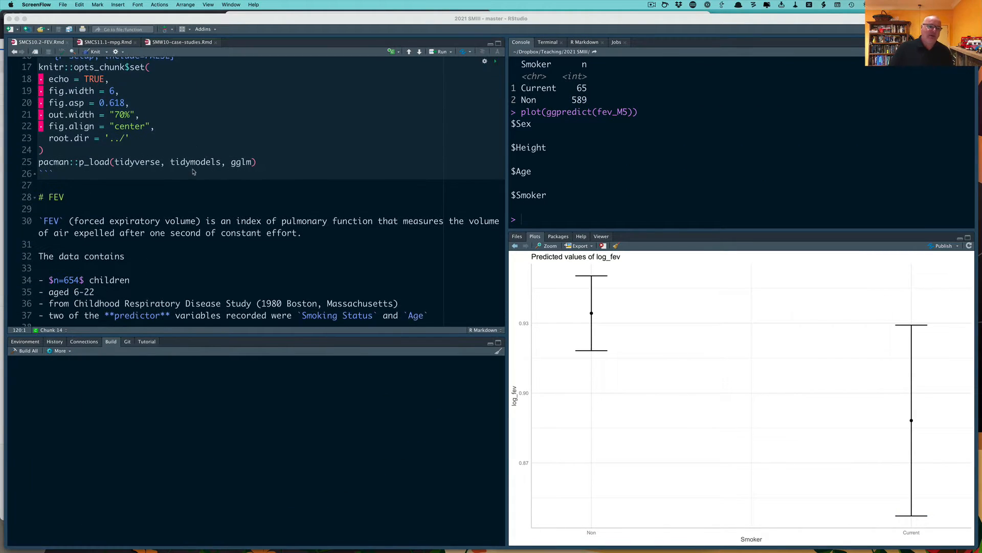
{"action": "scroll", "scroll_direction": "down", "scroll_amount": 3}
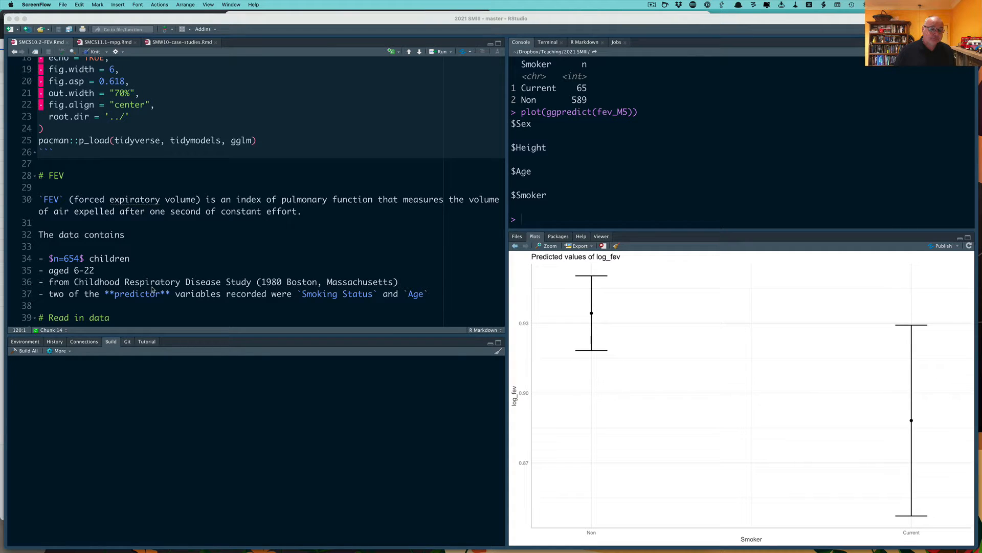
{"action": "scroll", "scroll_direction": "down", "scroll_amount": 3}
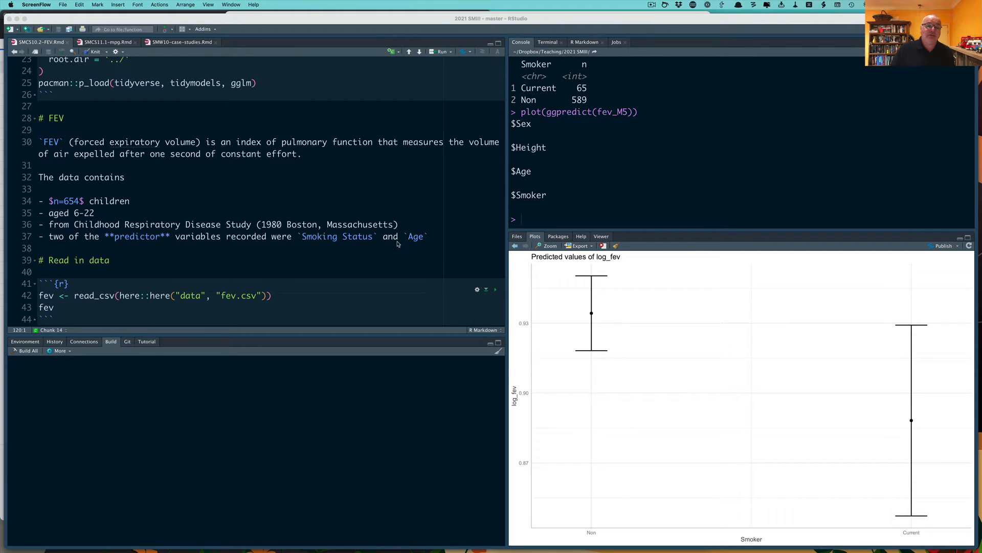
{"action": "left_click", "coordinate": [270, 294]}
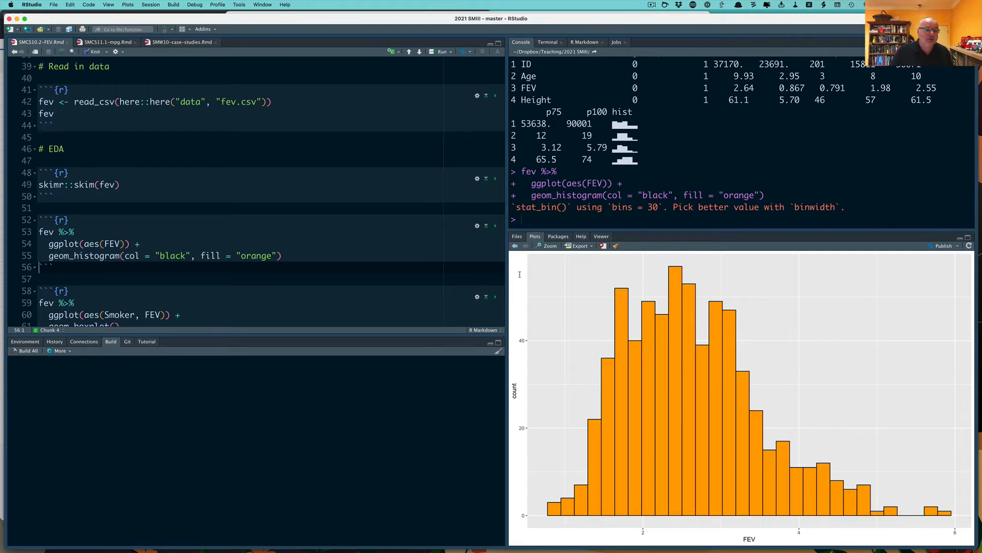
Run the geom_boxplot chunk comparing FEV between current smokers and non-smokers.
{"action": "scroll", "scroll_direction": "down", "scroll_amount": 3}
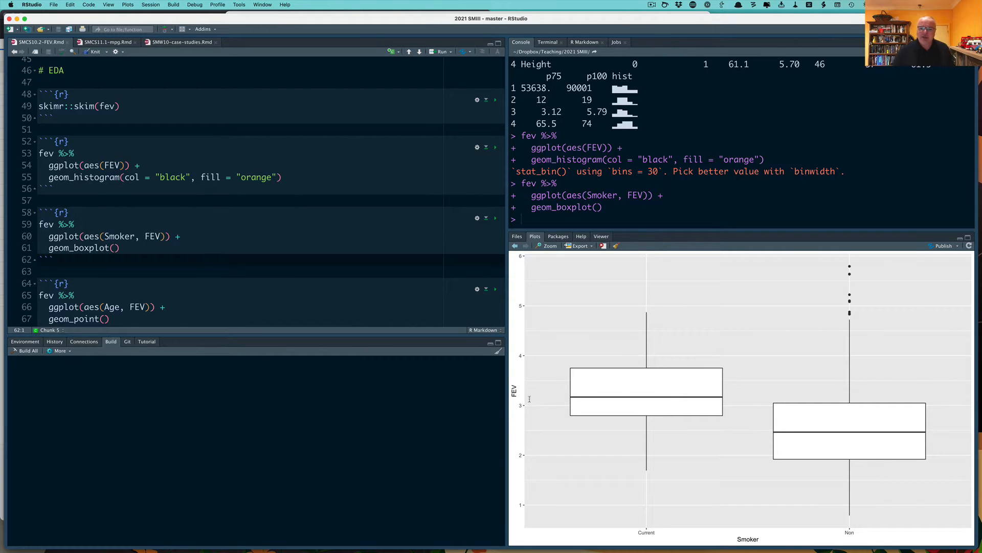
{"action": "mouse_move", "coordinate": [601, 398]}
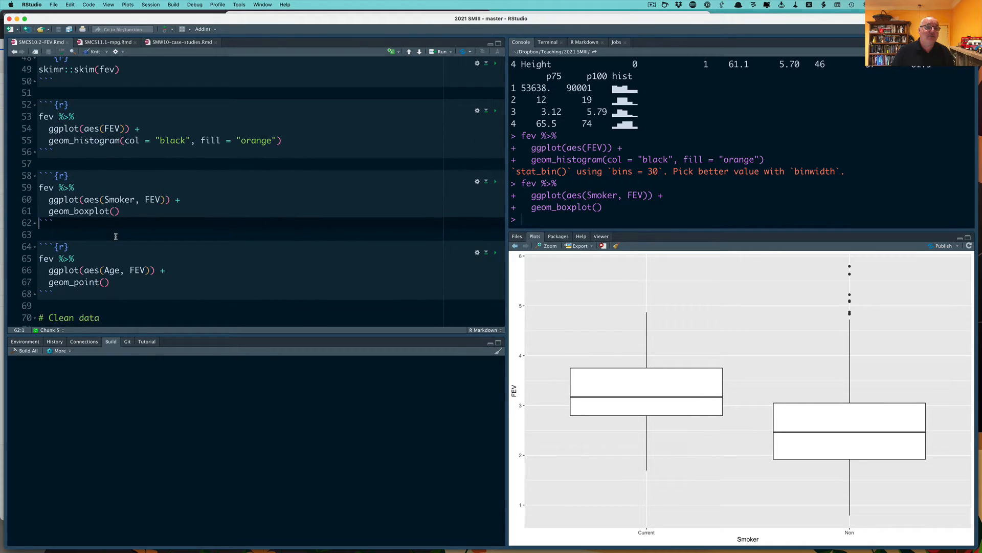
Run the Age versus FEV geom_point scatterplot and the mutate(log_fev = log(FEV)) chunk.
{"action": "scroll", "scroll_direction": "down", "scroll_amount": 3}
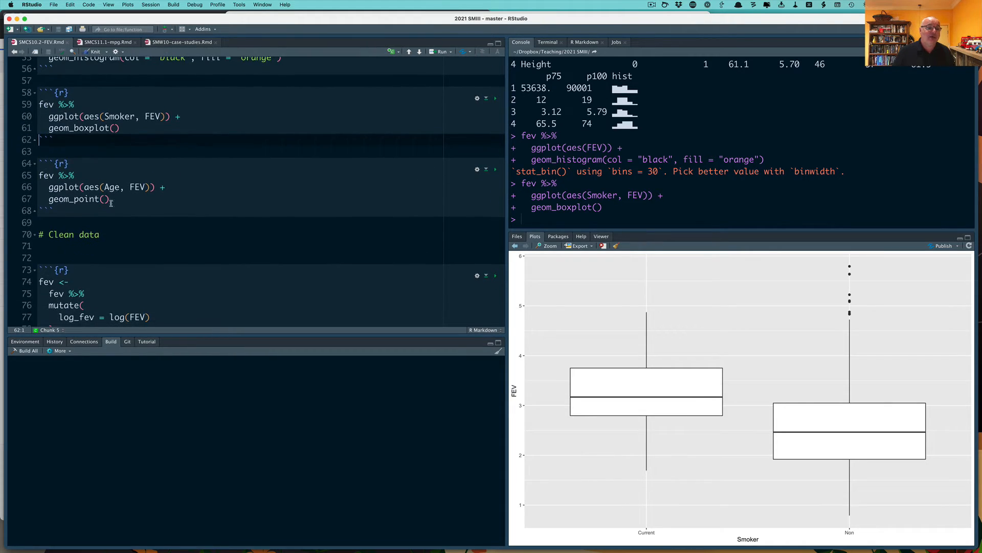
{"action": "left_click", "coordinate": [74, 175]}
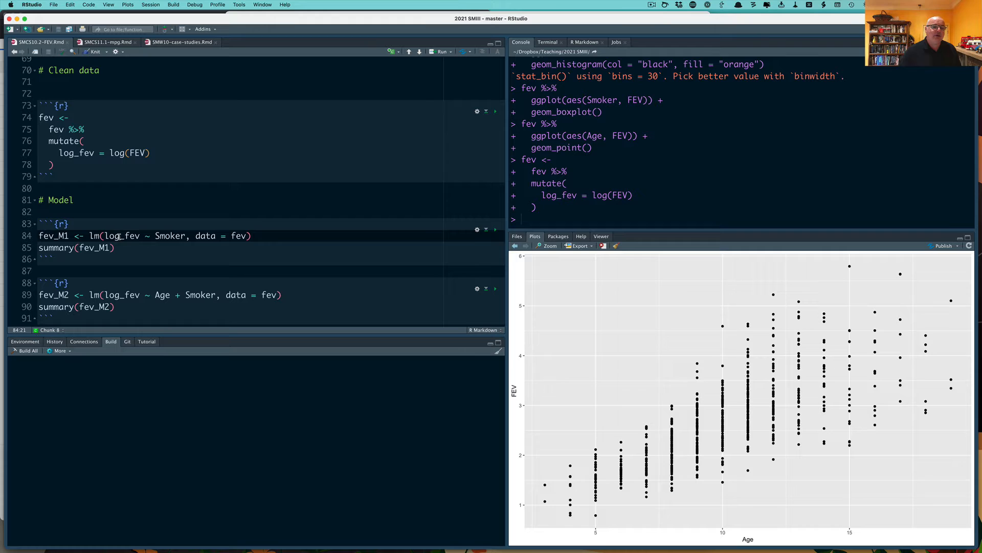
Fit fev_M1 (Smoker) and fev_M2 (Age + Smoker) with summaries, then the smoker-coloured lm scatterplot.
{"action": "left_click", "coordinate": [164, 236]}
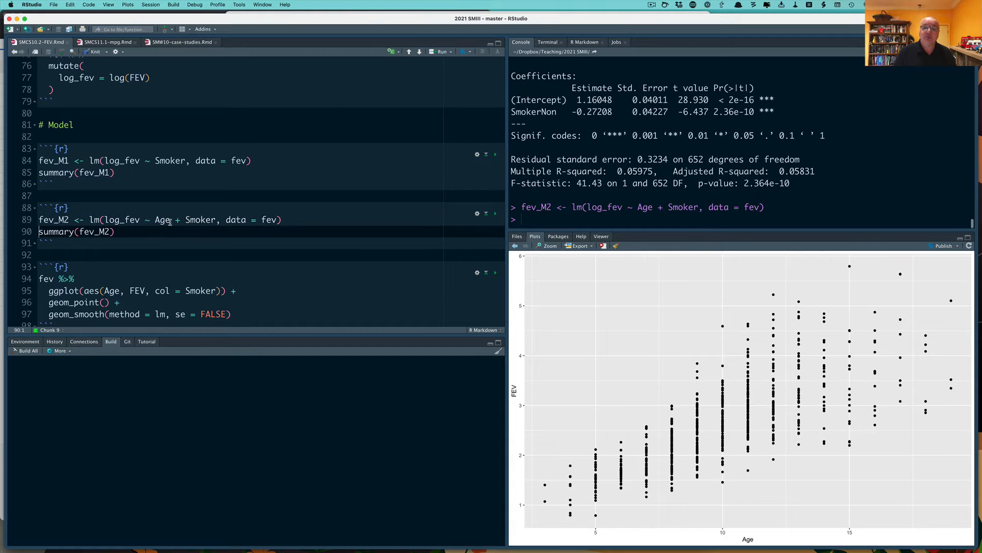
{"action": "left_click", "coordinate": [495, 213]}
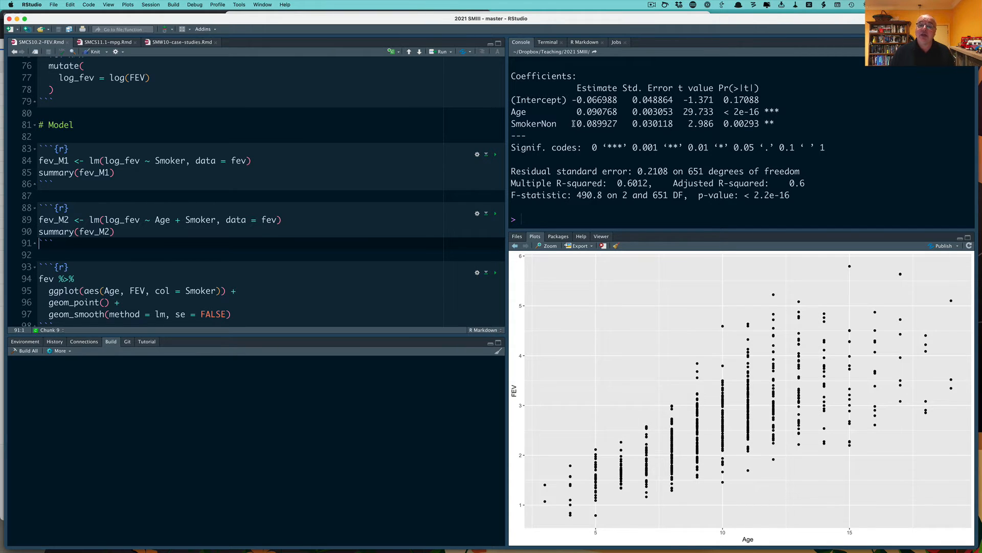
{"action": "double_click", "coordinate": [597, 124]}
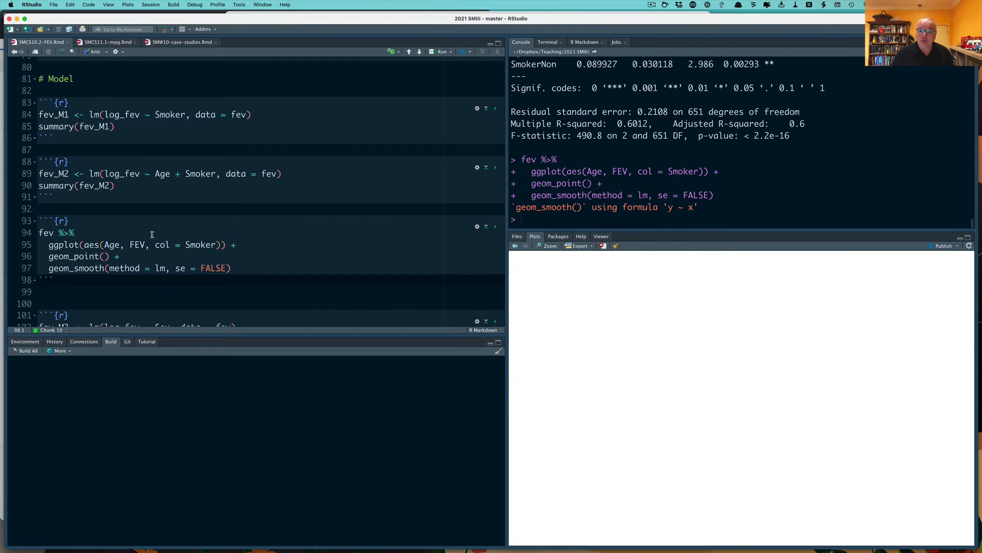
Run fev_M3 as lm(log_fev ~ Sex) and show summary(fev_M3).
{"action": "left_click", "coordinate": [441, 51]}
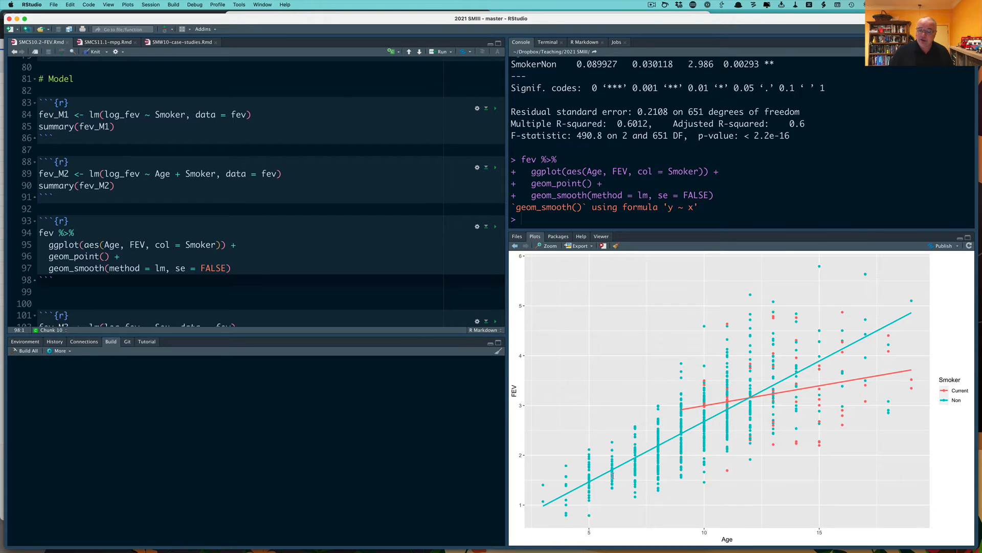
{"action": "mouse_move", "coordinate": [879, 331]}
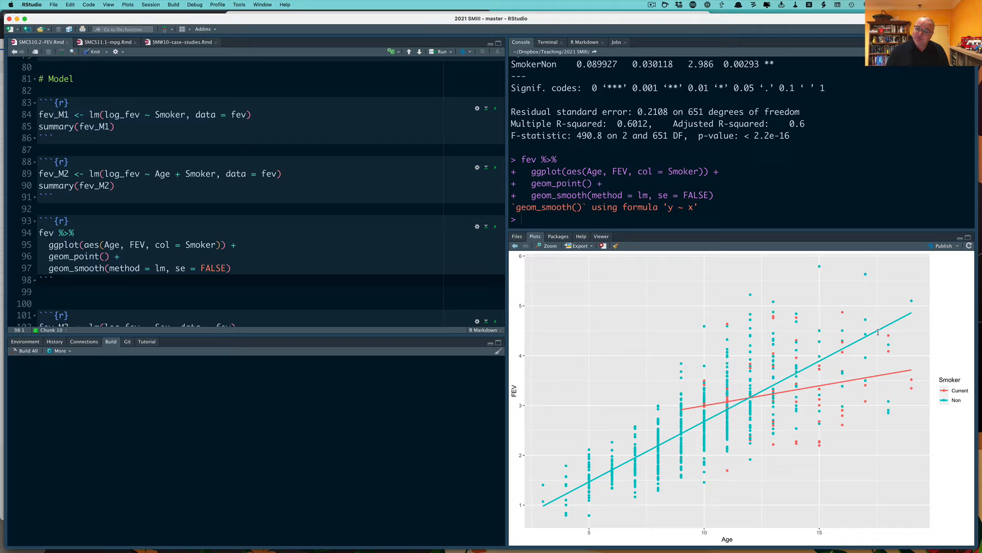
{"action": "mouse_move", "coordinate": [919, 403]}
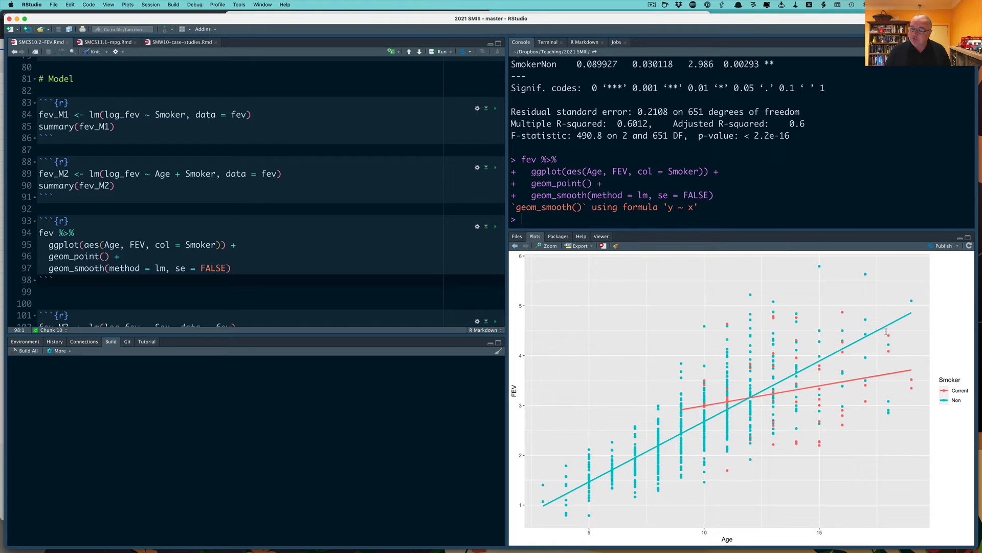
{"action": "mouse_move", "coordinate": [882, 350]}
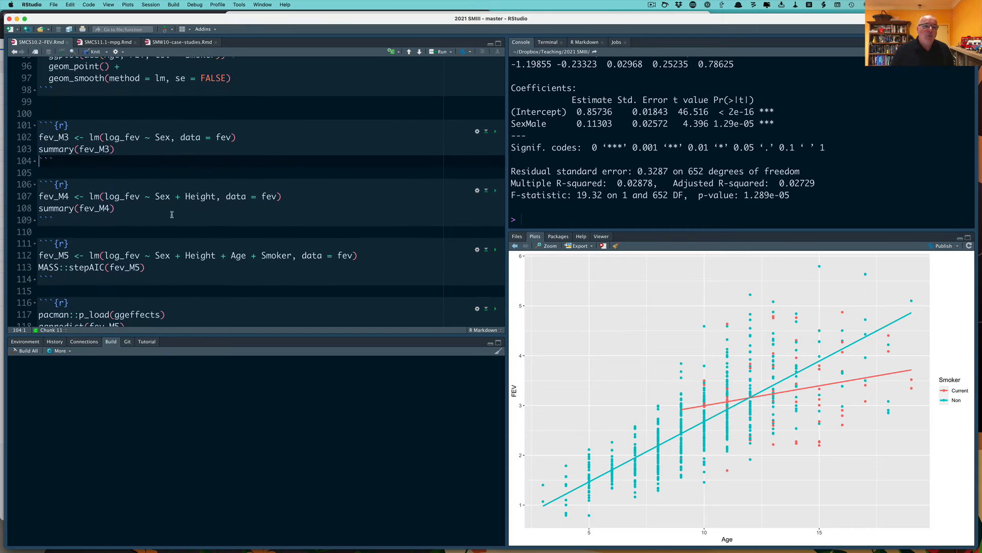
Run fev_M4 as lm(log_fev ~ Sex + Height) and show its coefficient summary.
{"action": "left_click", "coordinate": [169, 196]}
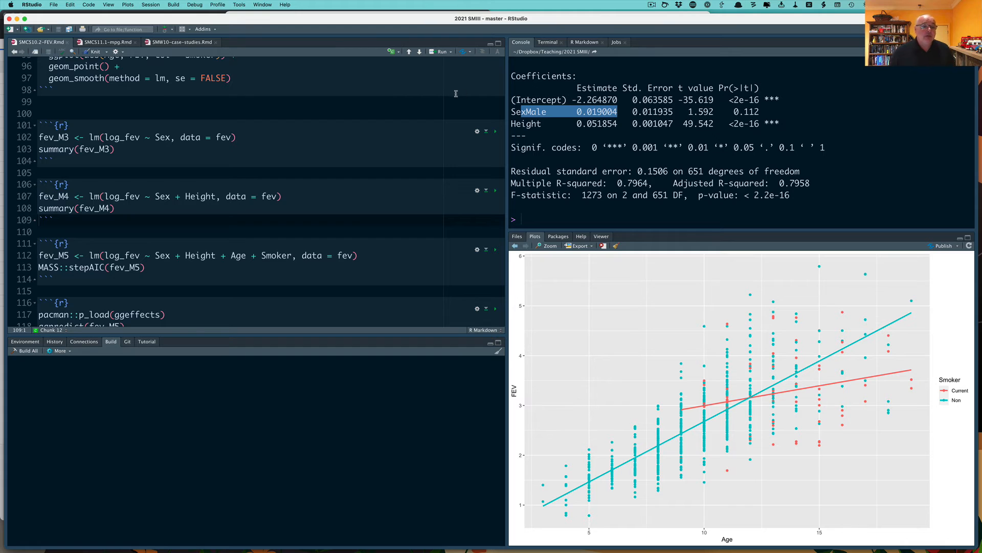
{"action": "mouse_move", "coordinate": [361, 255]}
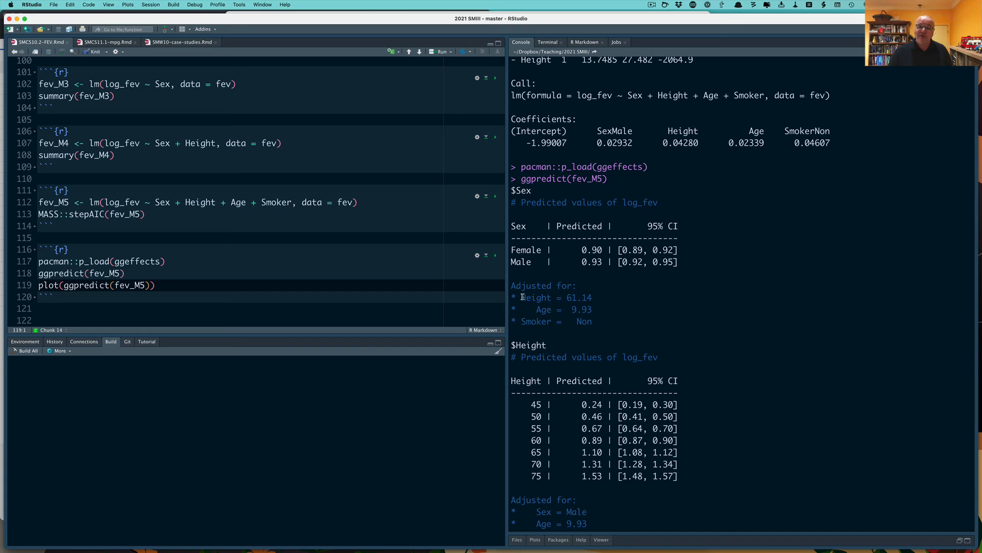
Load ggeffects and print ggpredict(fev_M5) tables of predicted log_fev with 95% CIs.
{"action": "left_click_drag", "start_coordinate": [521, 296], "coordinate": [590, 297]}
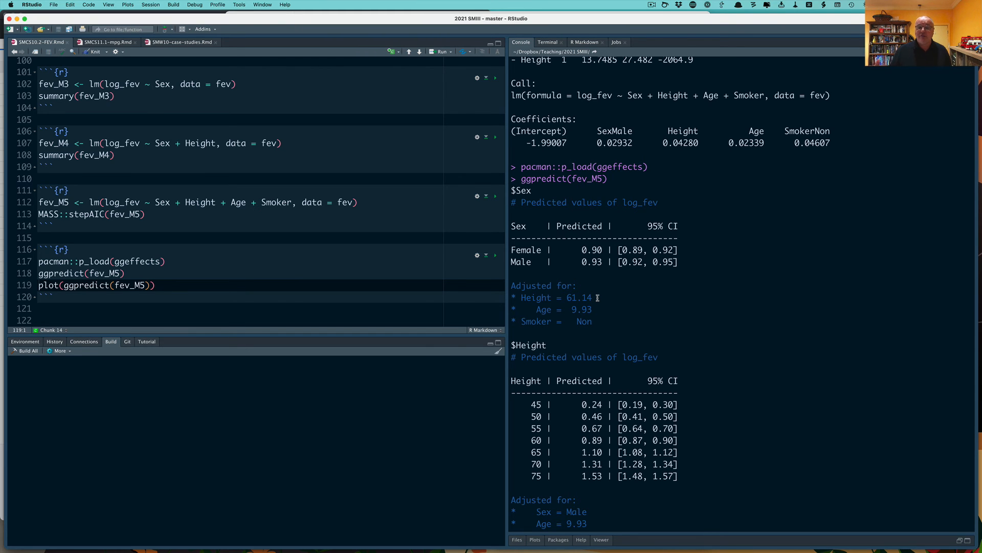
{"action": "mouse_move", "coordinate": [552, 309]}
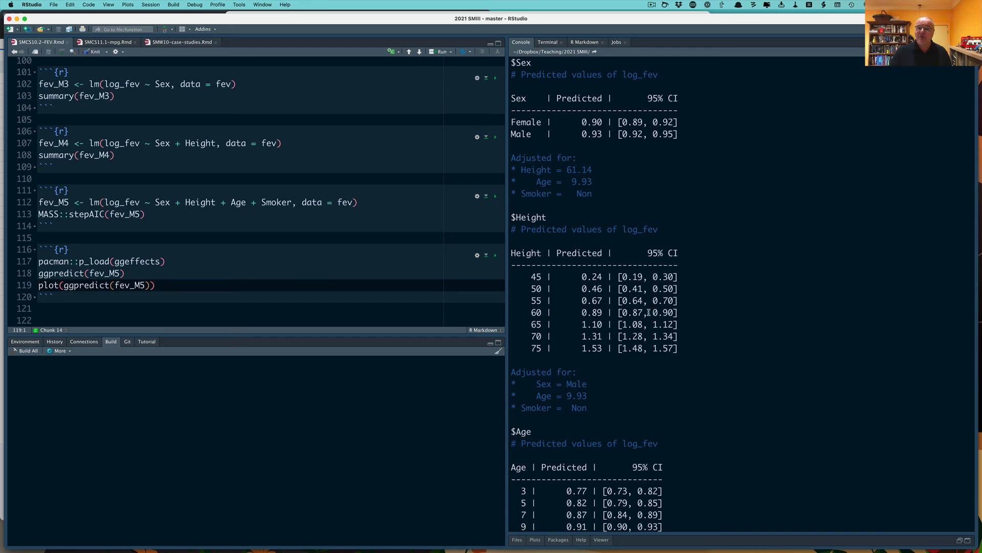
{"action": "scroll", "scroll_direction": "down", "scroll_amount": 3}
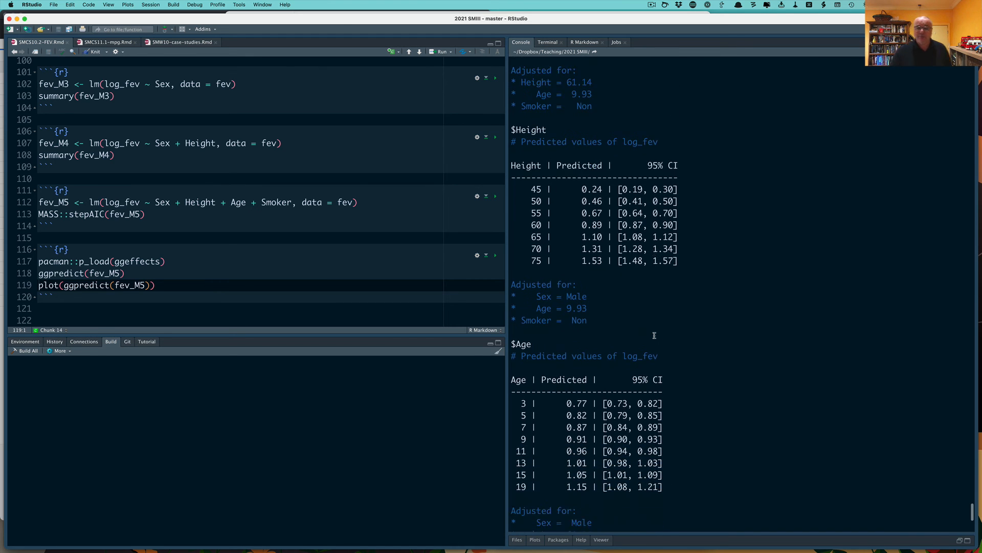
{"action": "scroll", "scroll_direction": "down", "scroll_amount": 3}
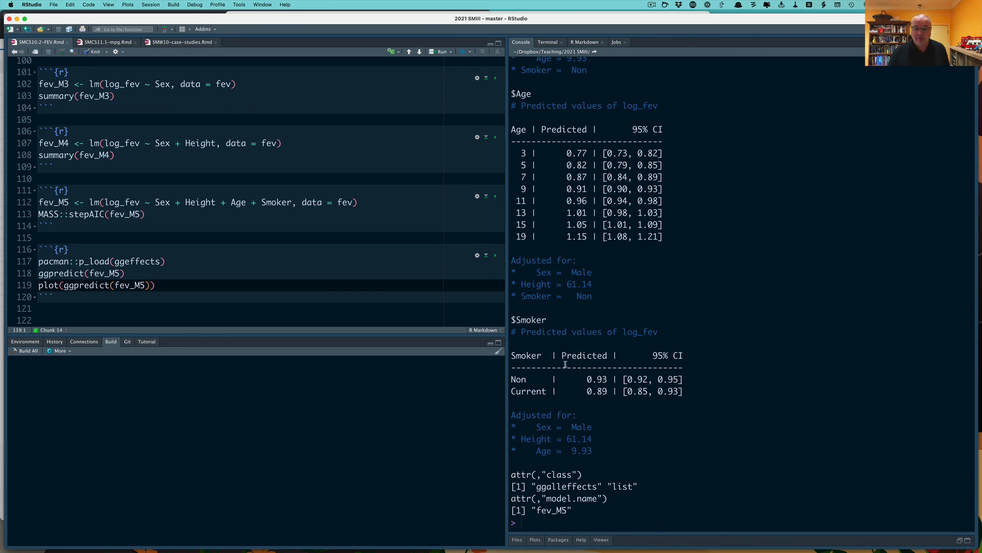
{"action": "mouse_move", "coordinate": [135, 249]}
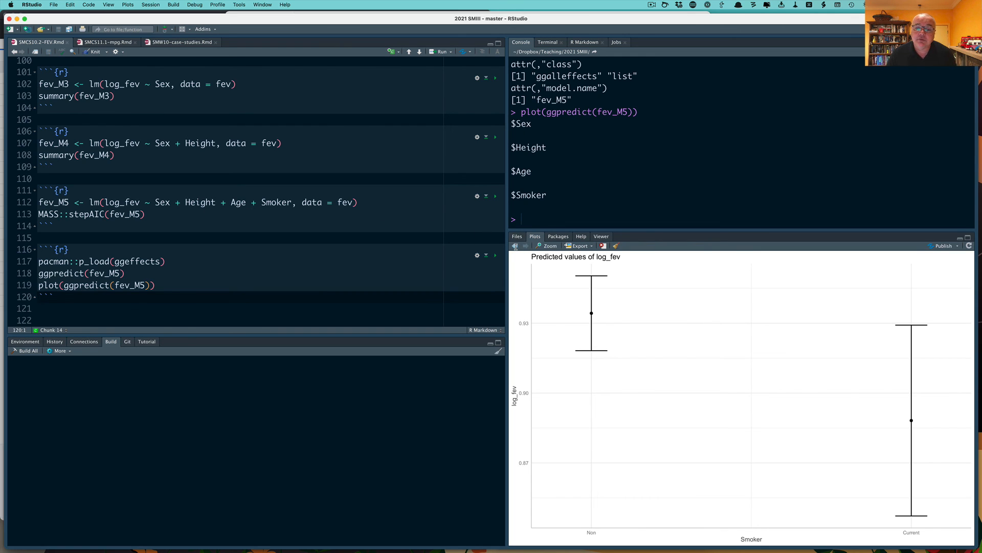
Browse the ggpredict(fev_M5) plots for Sex, Height, Age and Smoker in the Plots pane.
{"action": "left_click", "coordinate": [515, 245]}
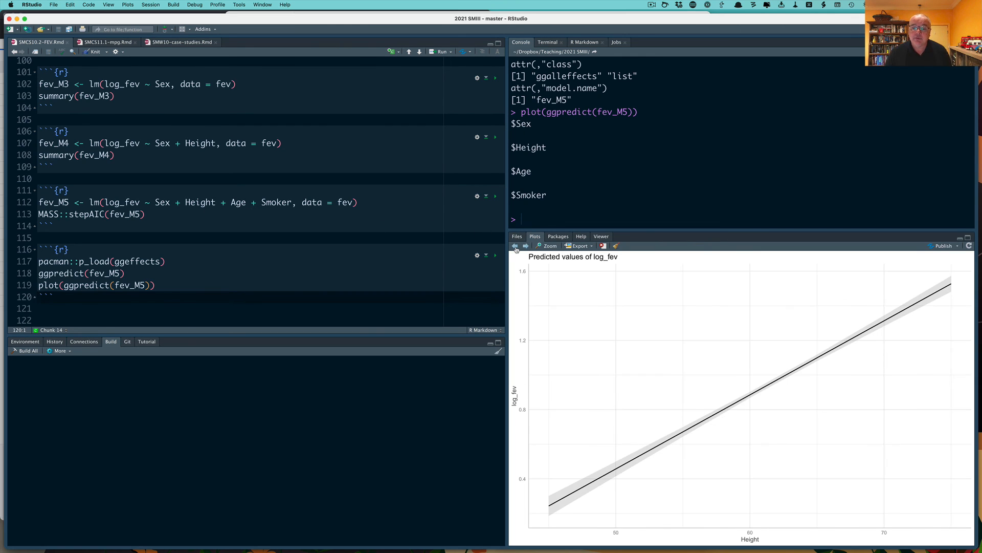
{"action": "left_click", "coordinate": [526, 244]}
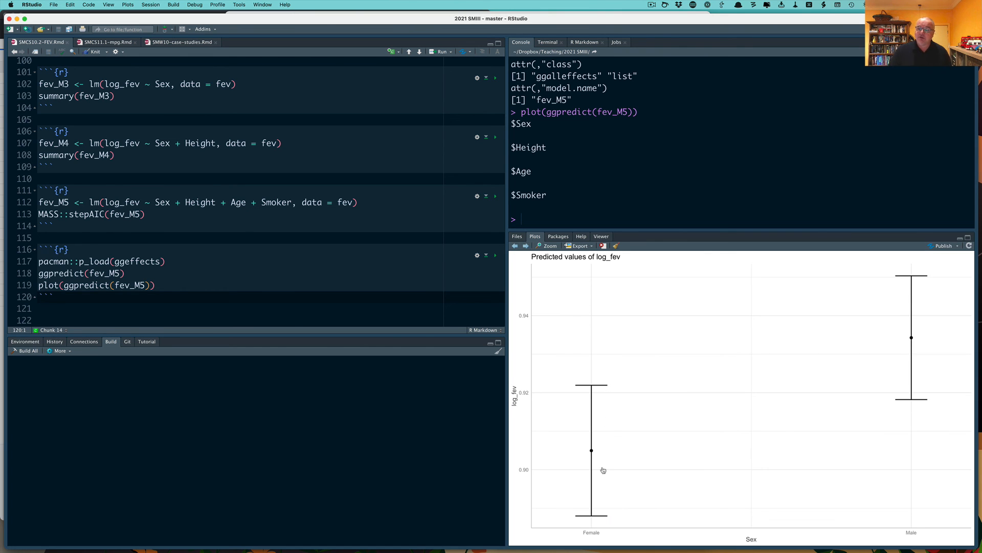
{"action": "mouse_move", "coordinate": [607, 531]}
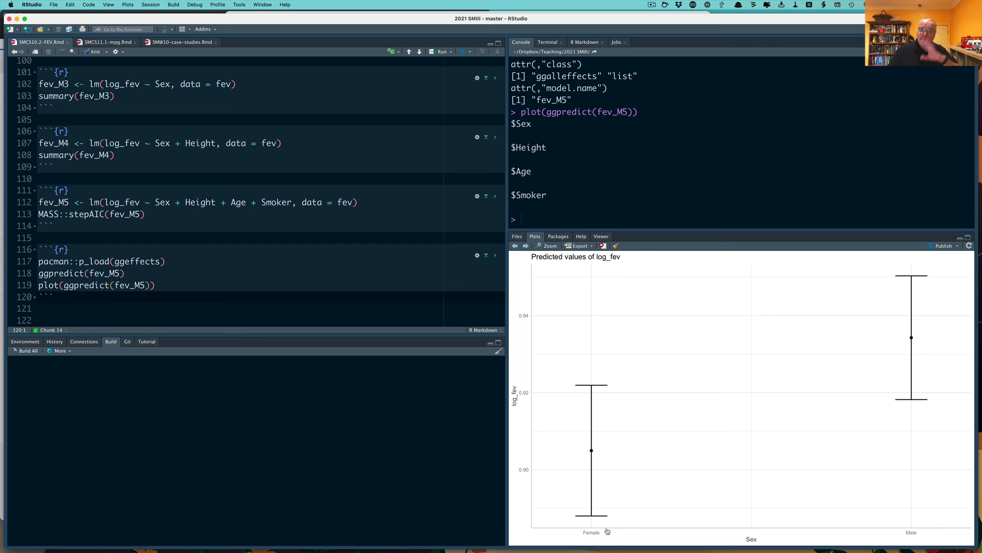
{"action": "mouse_move", "coordinate": [581, 289]}
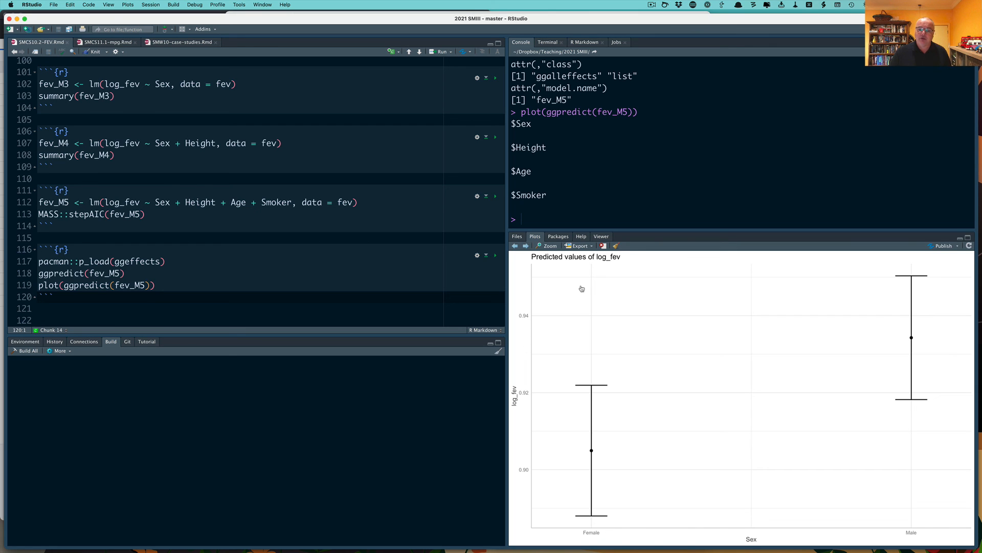
{"action": "mouse_move", "coordinate": [842, 340]}
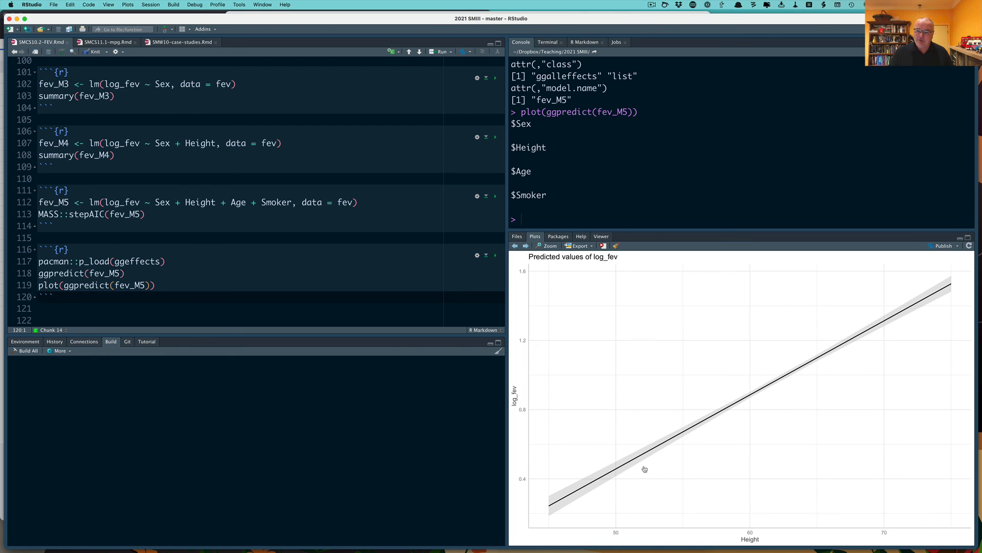
{"action": "mouse_move", "coordinate": [532, 399]}
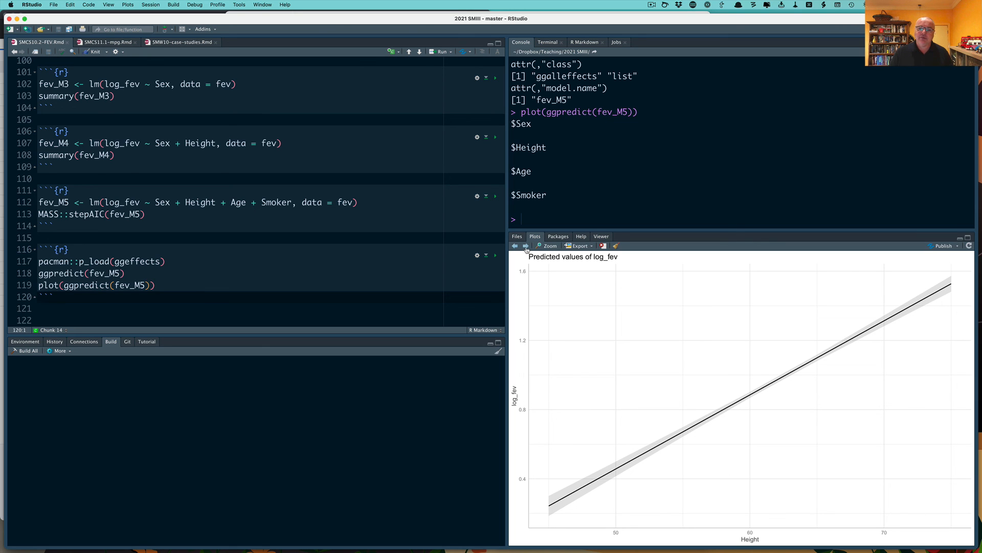
{"action": "left_click", "coordinate": [526, 245]}
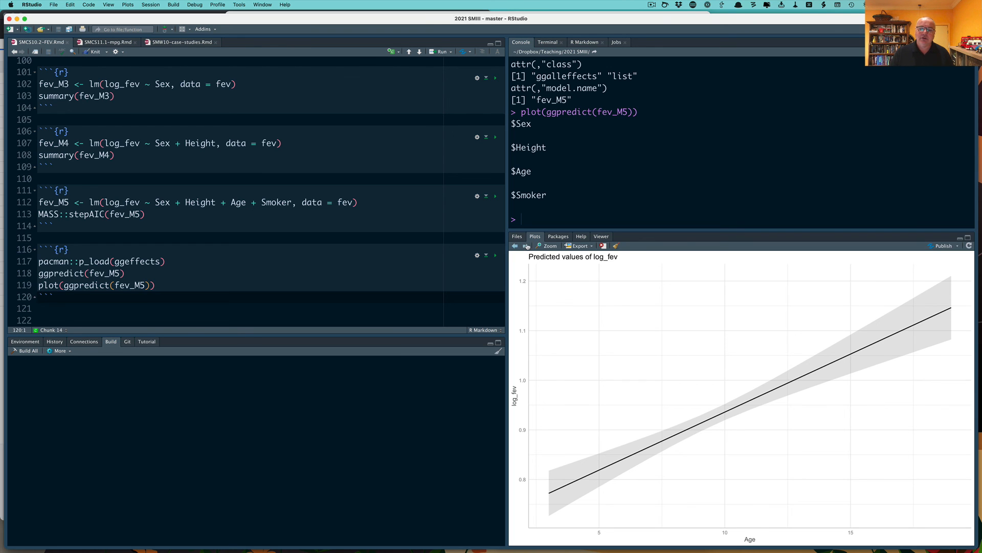
{"action": "left_click", "coordinate": [523, 245]}
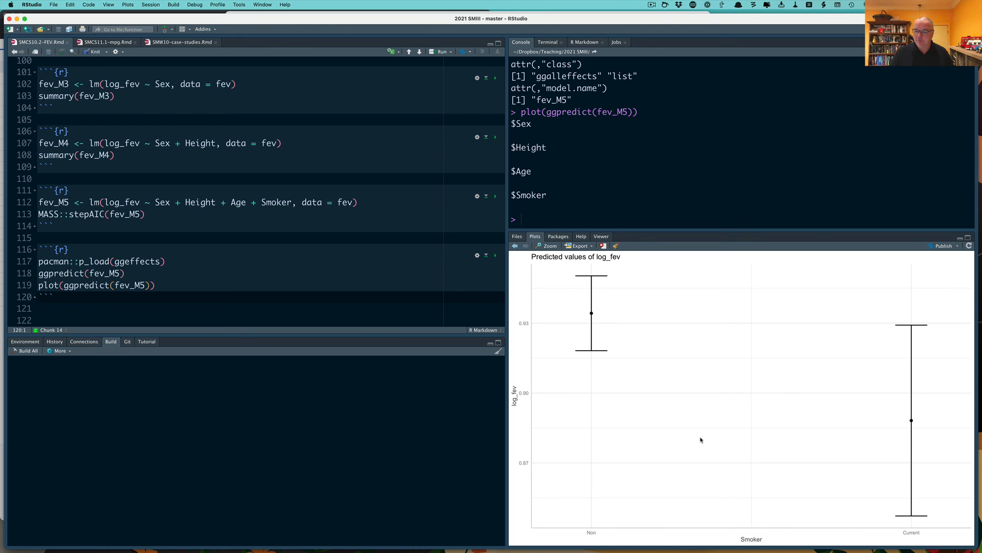